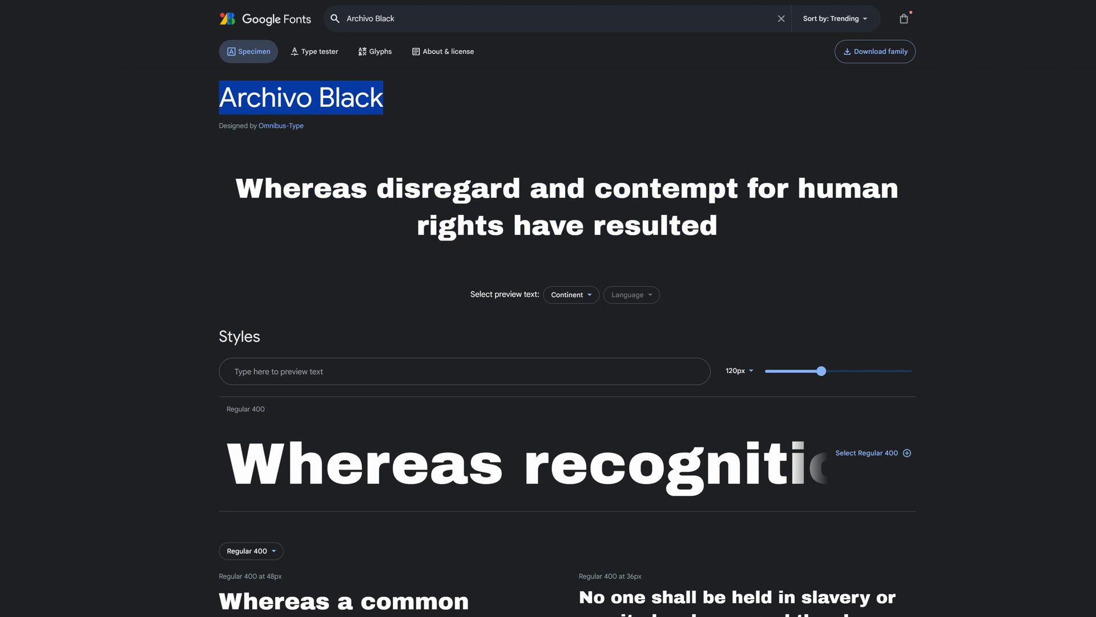
Step: Switch to the reference site tab and scroll through its layout
left_click(781, 18)
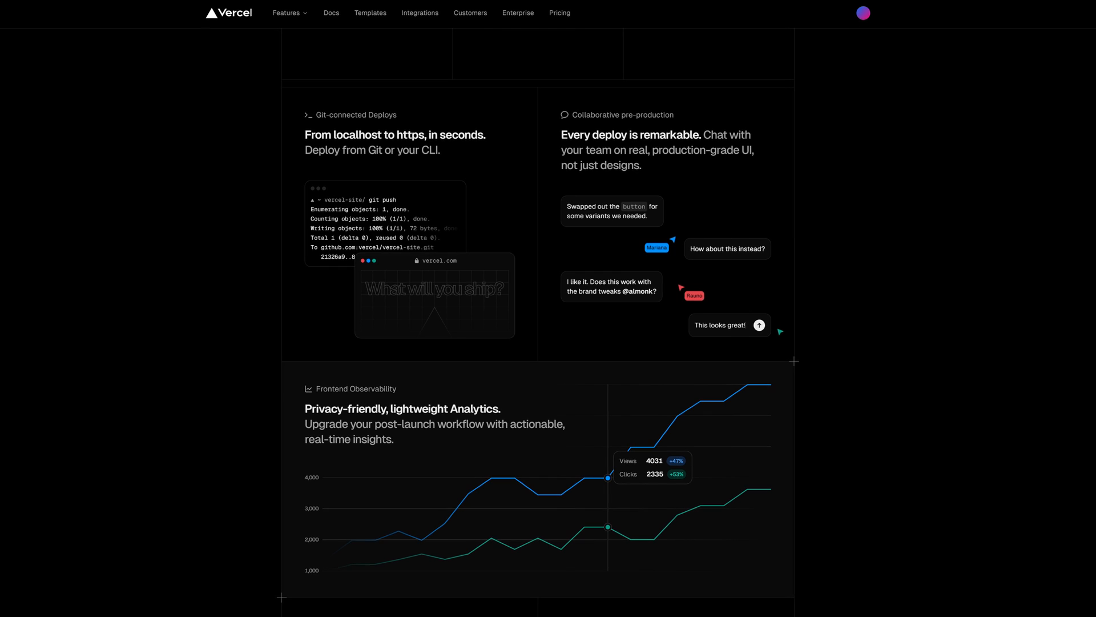
scroll("down", 3)
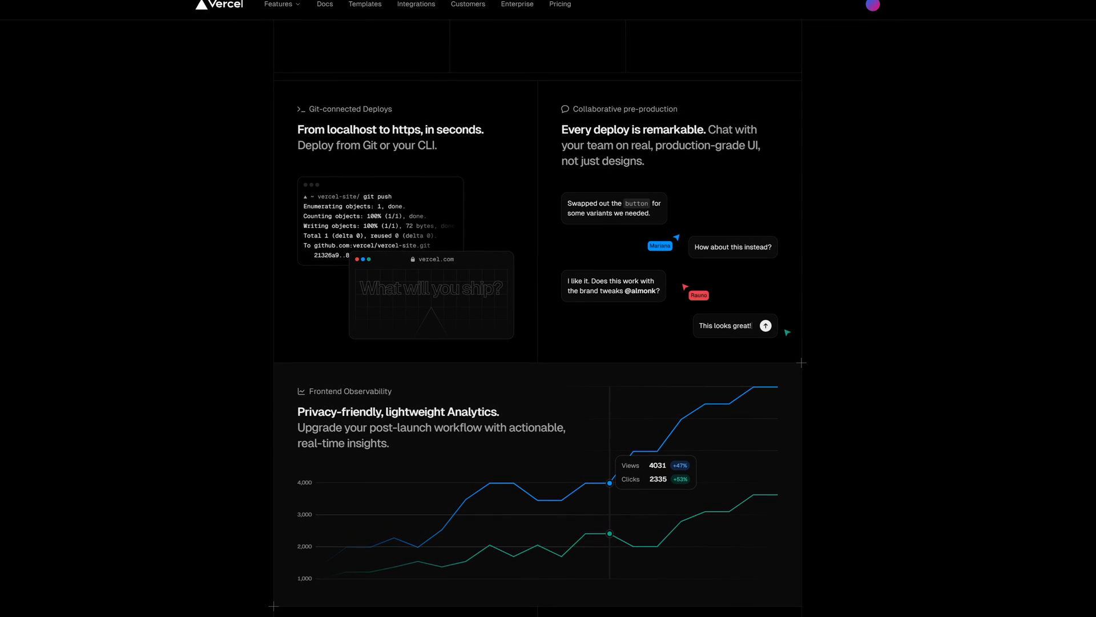
scroll("down", 3)
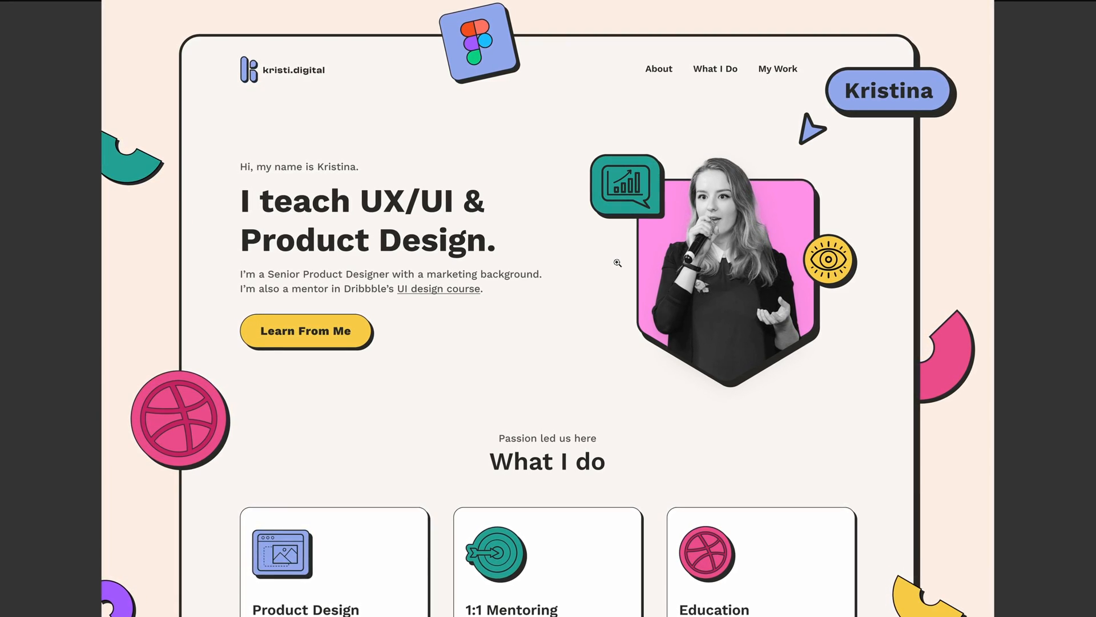
scroll("up", 3)
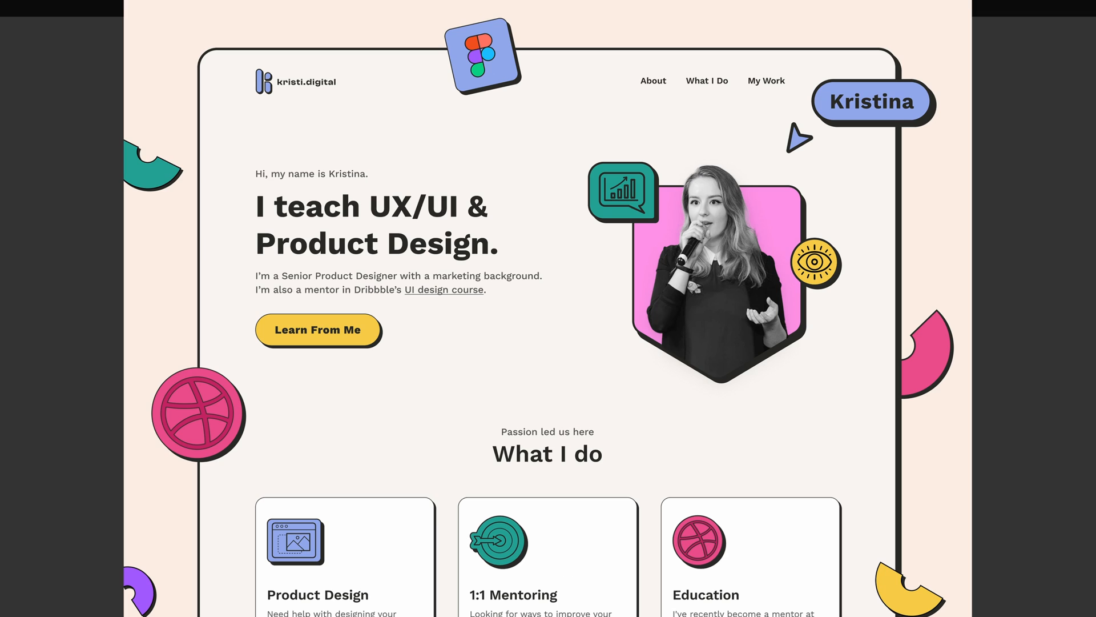
mouse_move(459, 19)
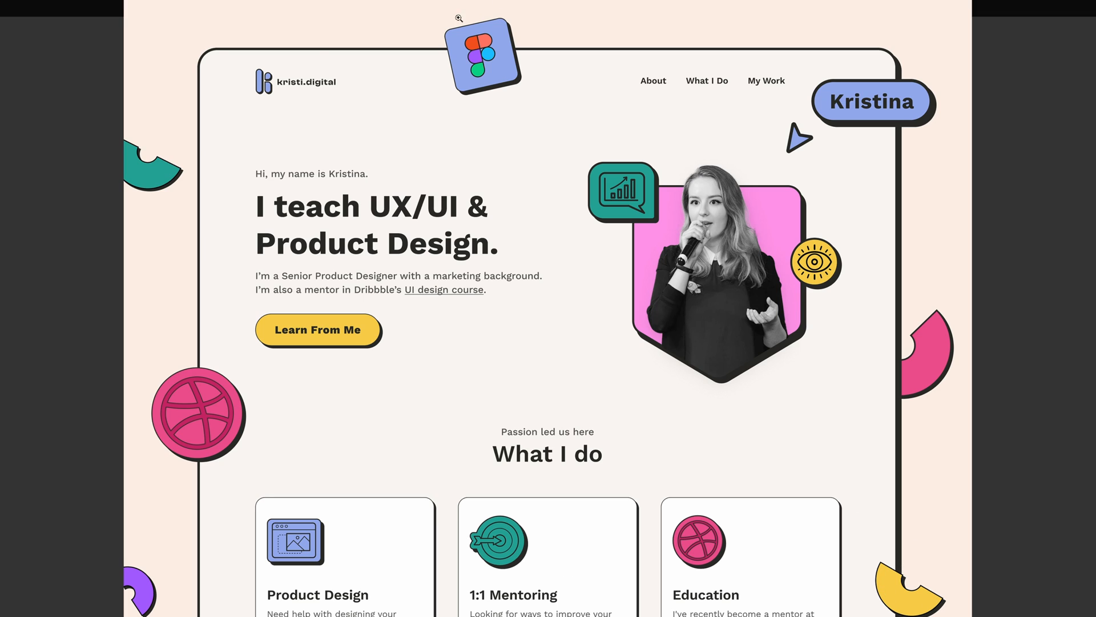
mouse_move(306, 469)
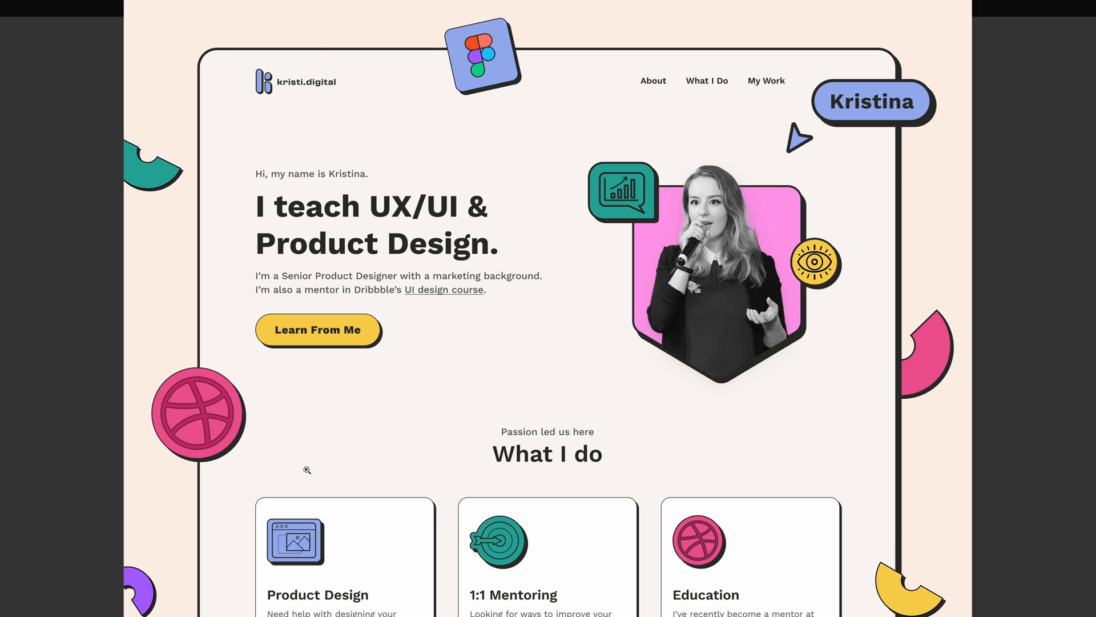
mouse_move(166, 487)
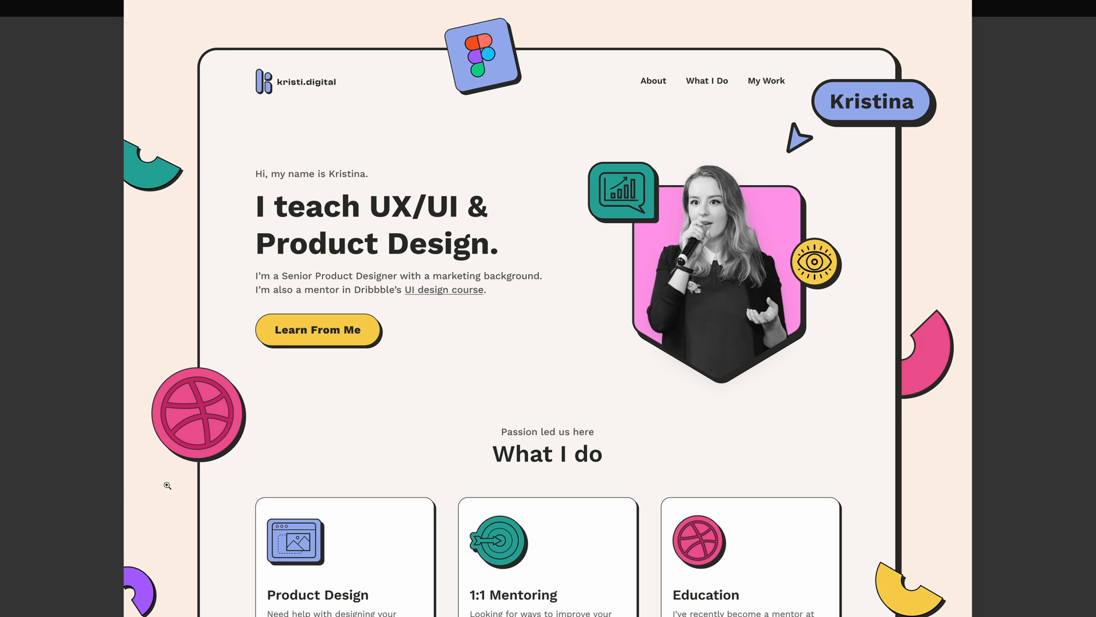
mouse_move(400, 420)
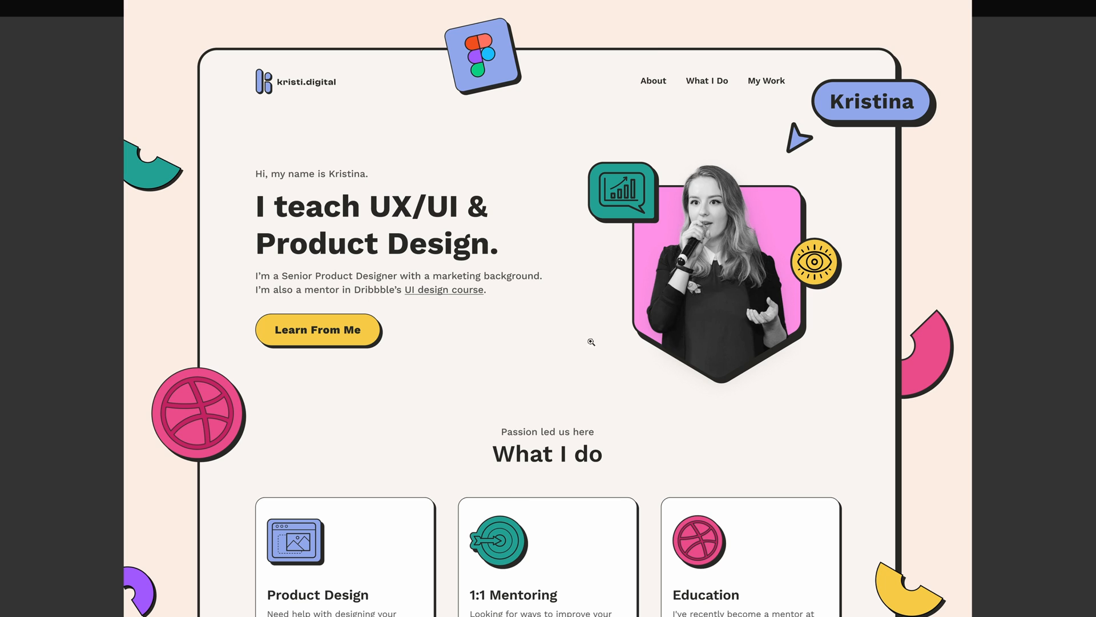
mouse_move(349, 294)
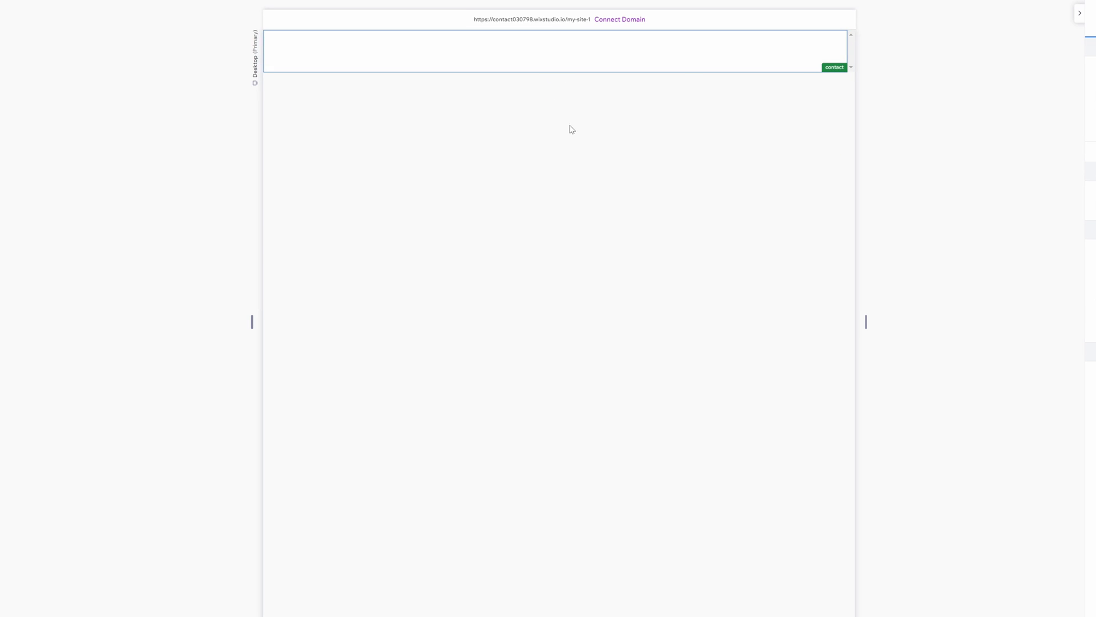
mouse_move(331, 242)
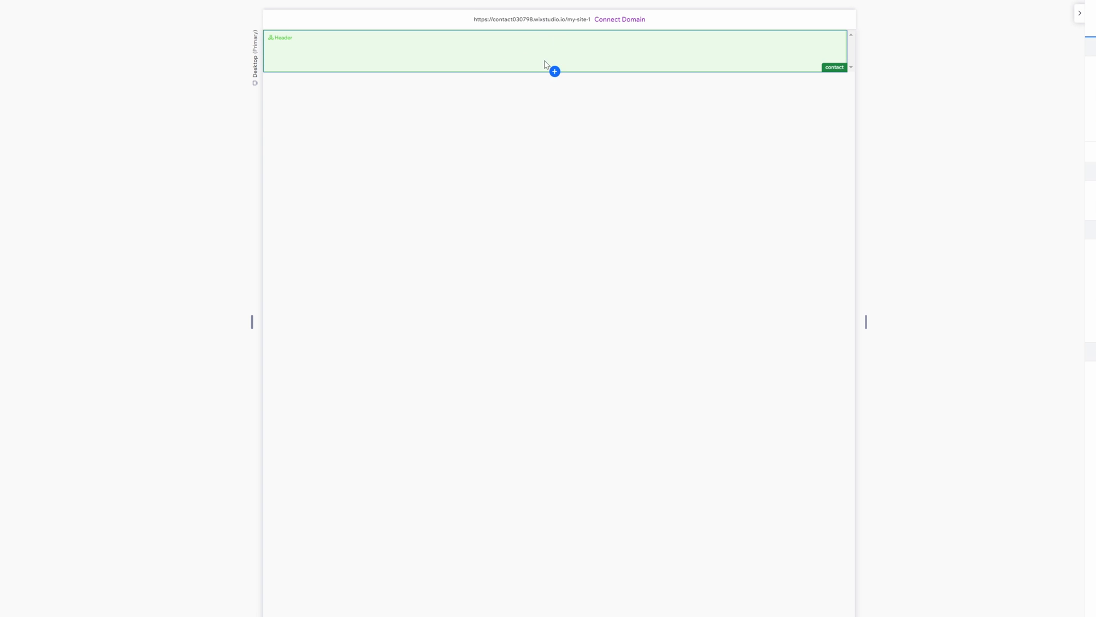
mouse_move(555, 71)
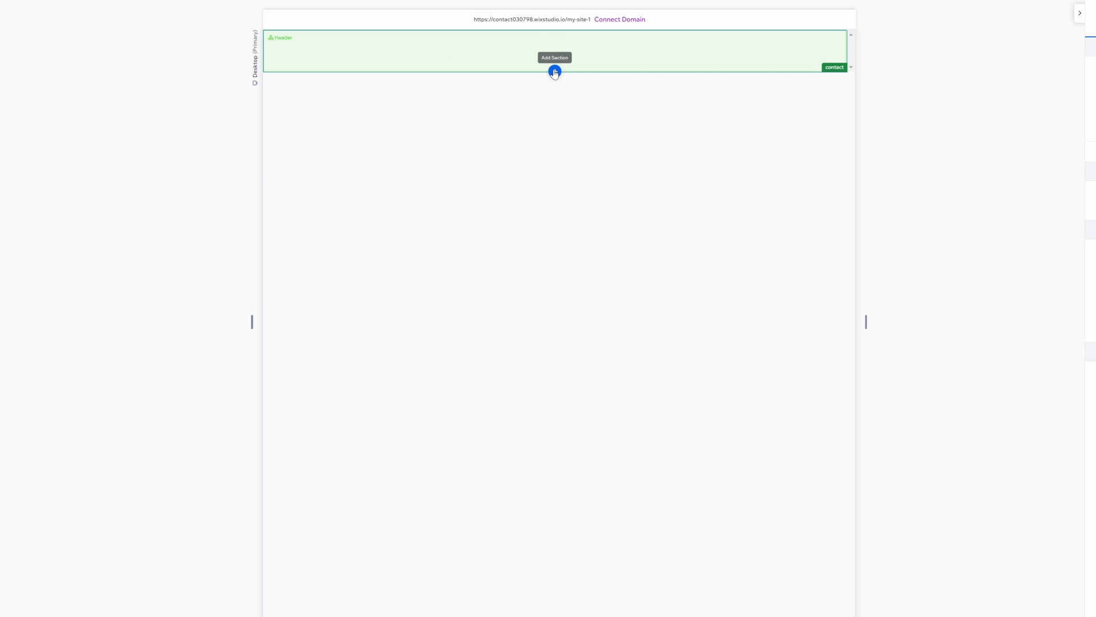
Step: Add a new section below the site header
left_click(555, 70)
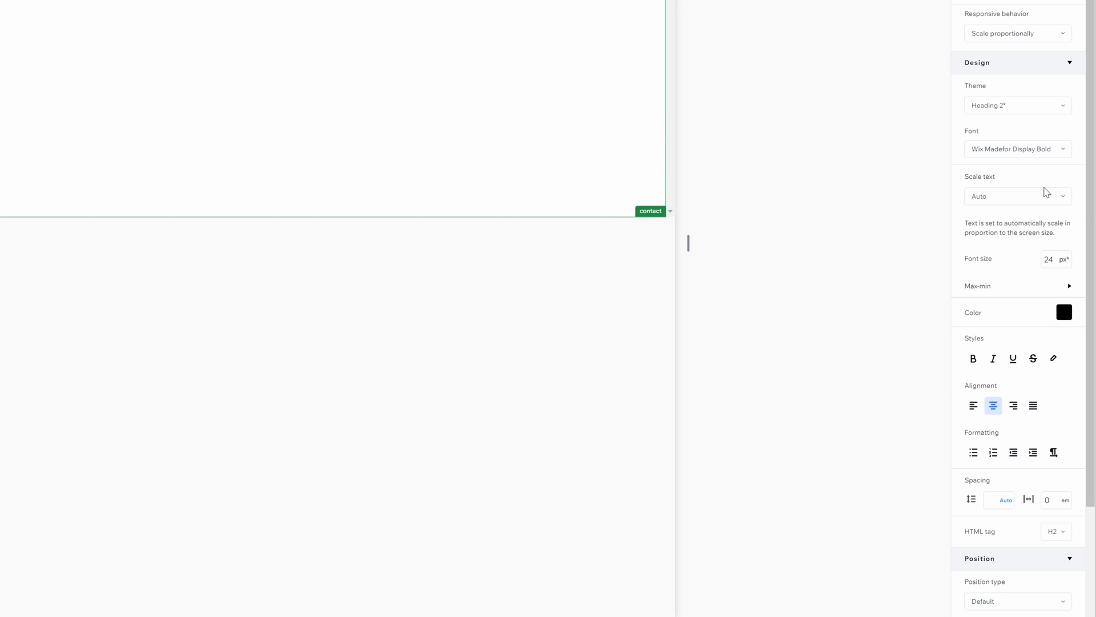
mouse_move(1041, 262)
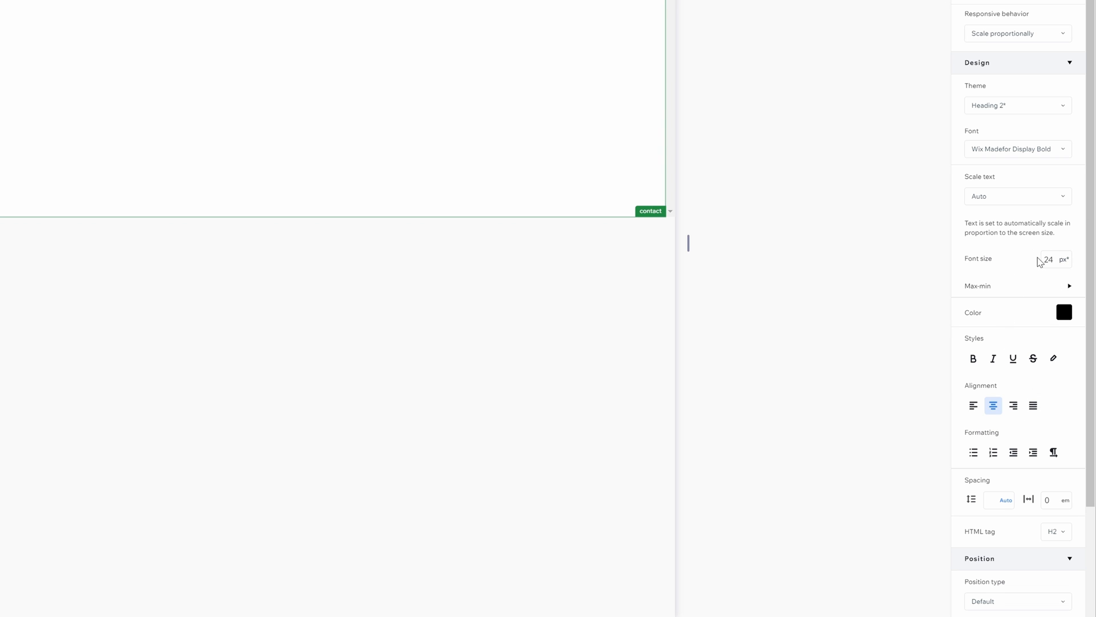
Step: Upload the Archivo font files as custom fonts from the Font dropdown
left_click(1016, 148)
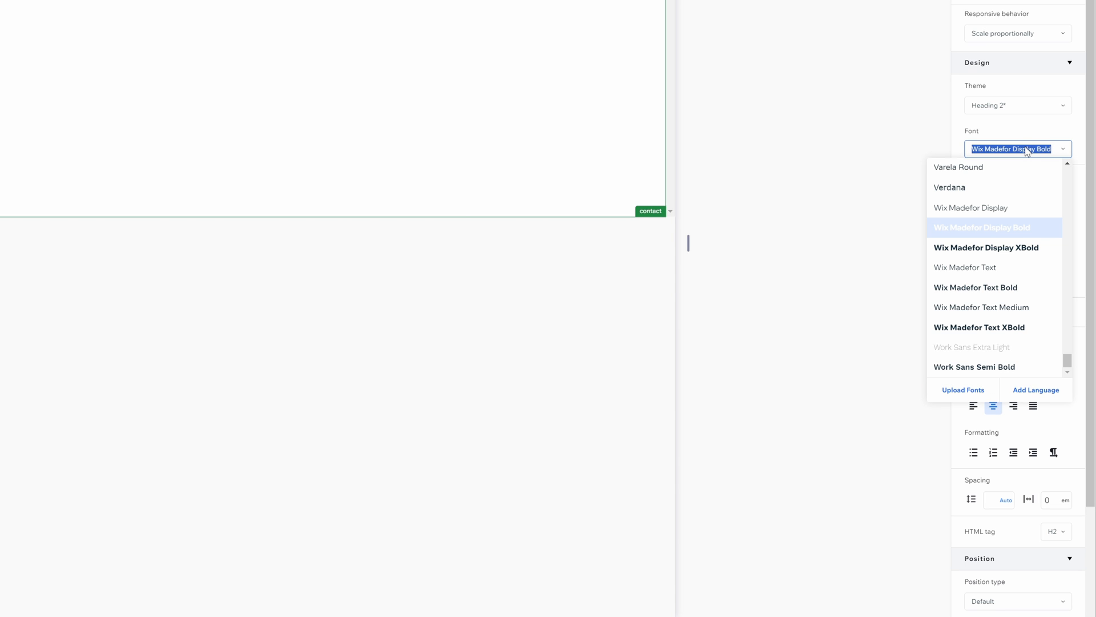
left_click(963, 389)
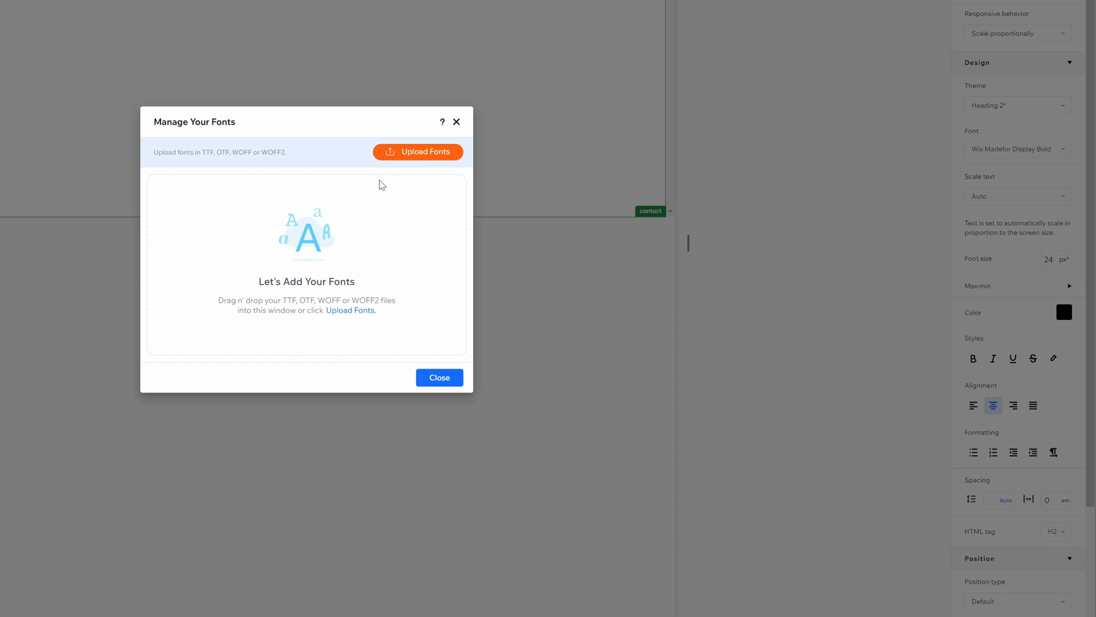
left_click(418, 152)
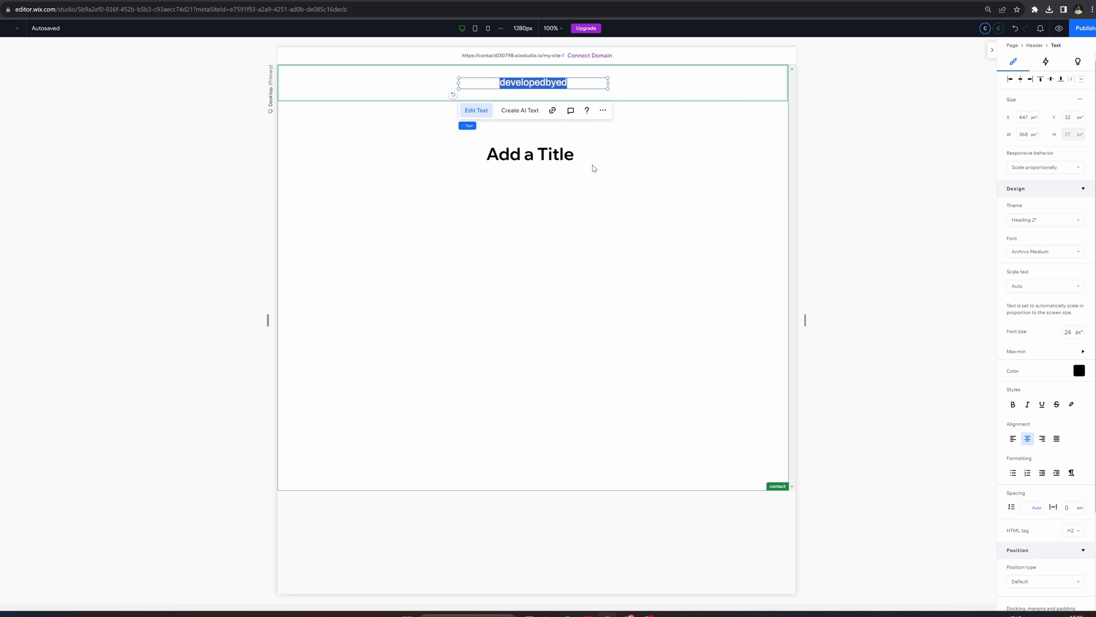
Step: Edit the header text element to read 'Golden Ticker'
left_click(533, 82)
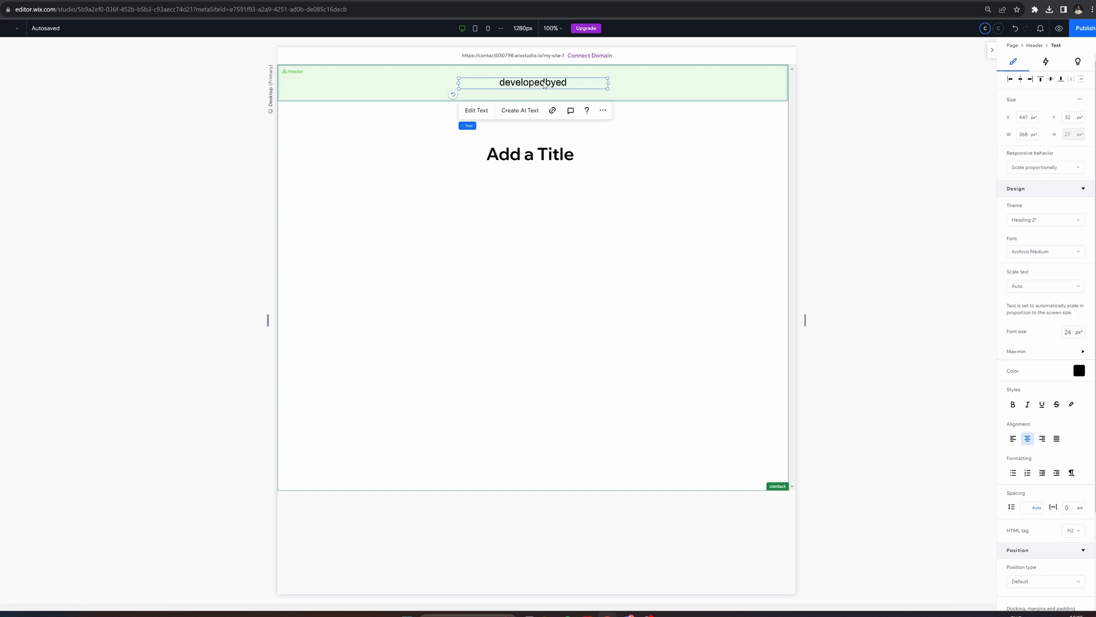
double_click(534, 82)
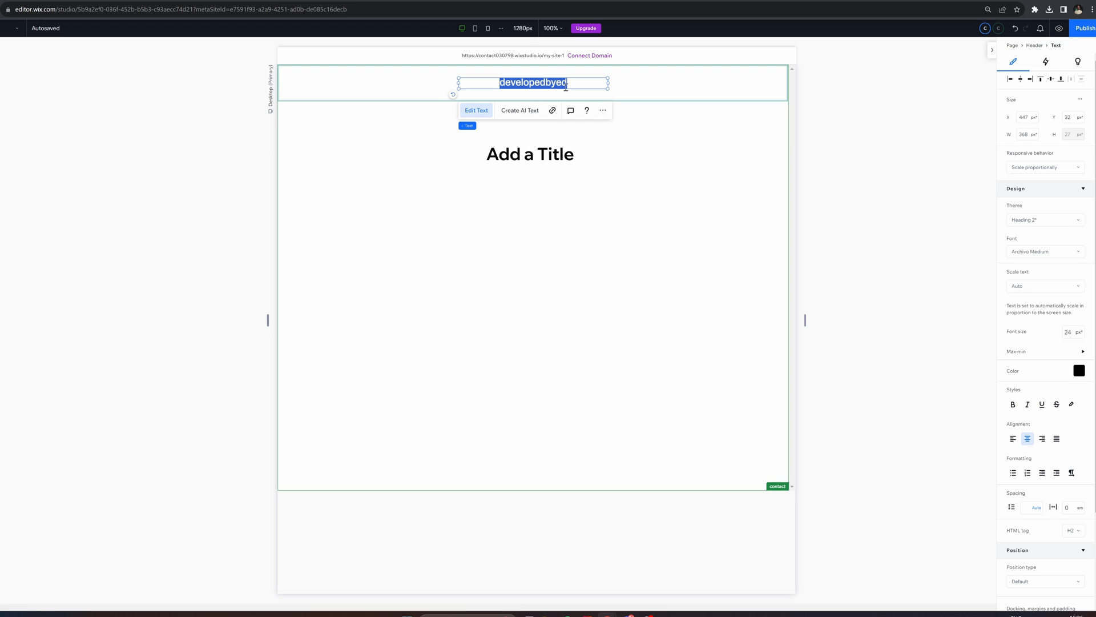
type("Go")
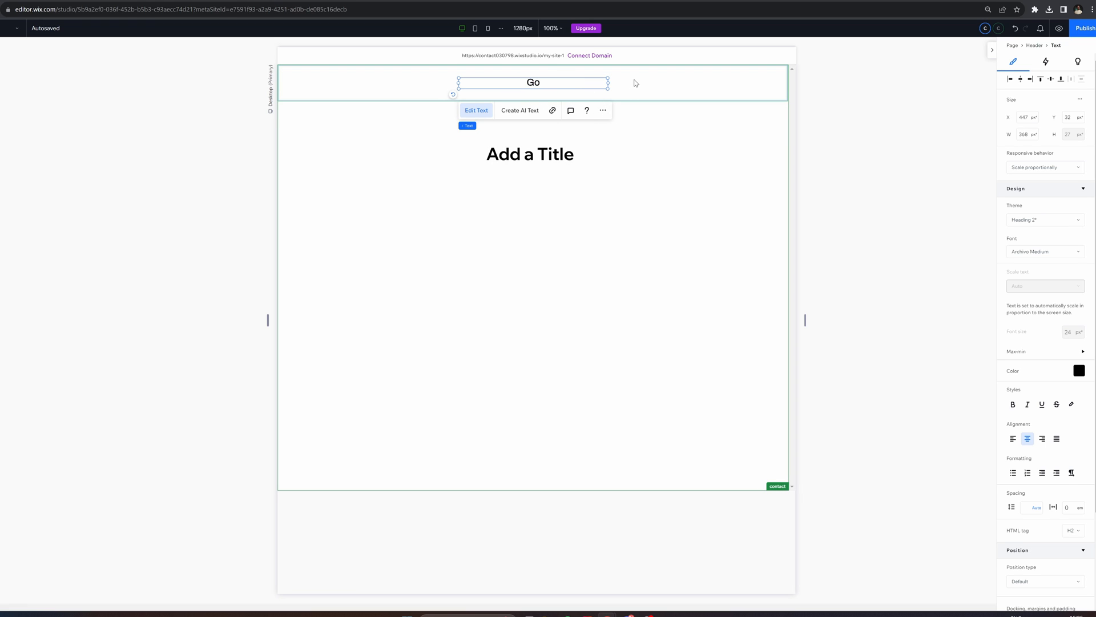
type("Golden Ticker")
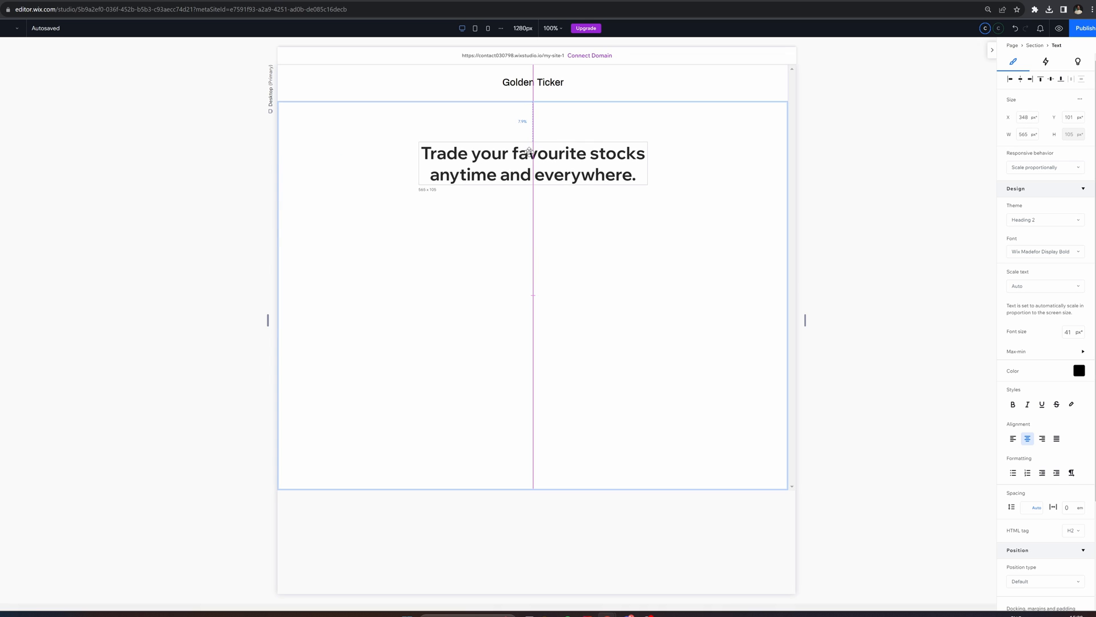
Step: Select the hero section behind the stocks headline to recolour its background
left_click(533, 163)
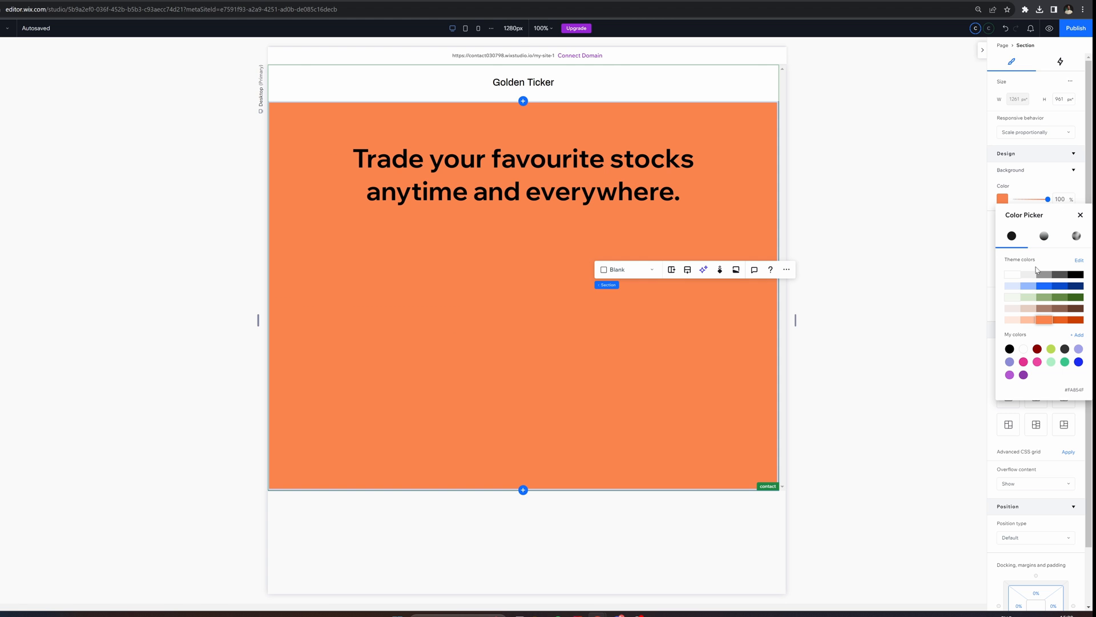
mouse_move(1077, 334)
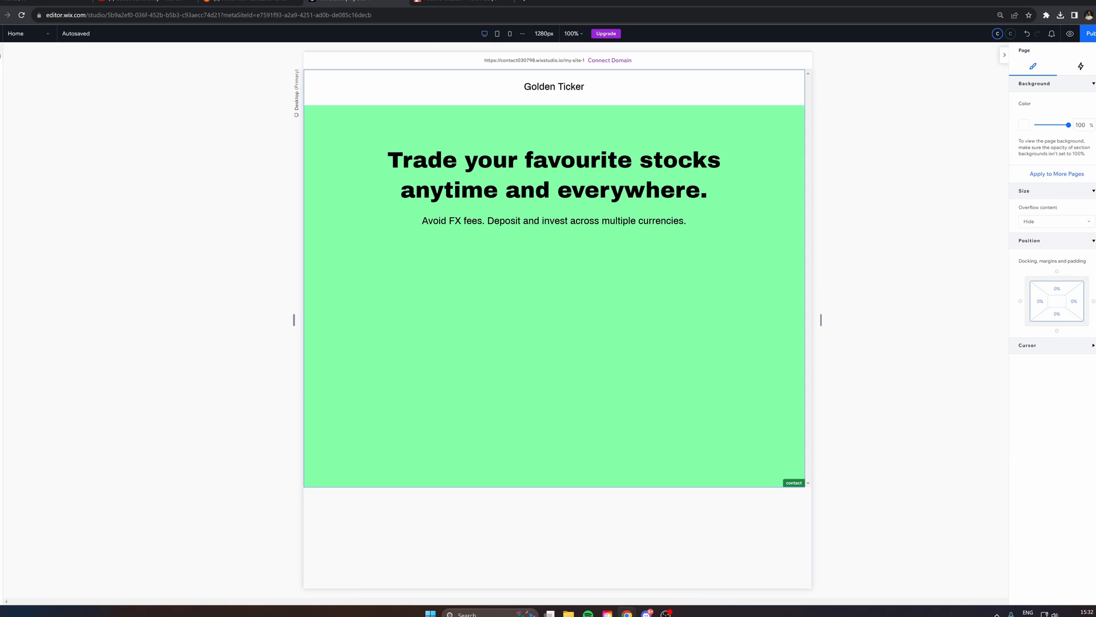
Step: Add a Start Now button and give it a hard black lower-right offset shadow with no blur
left_click(23, 149)
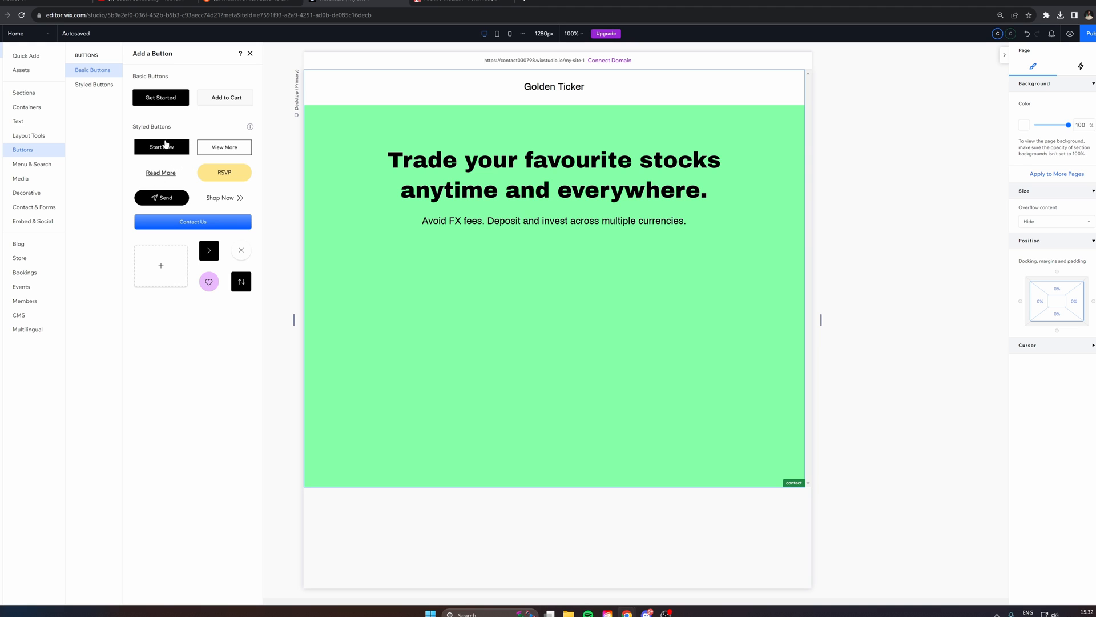
left_click(161, 148)
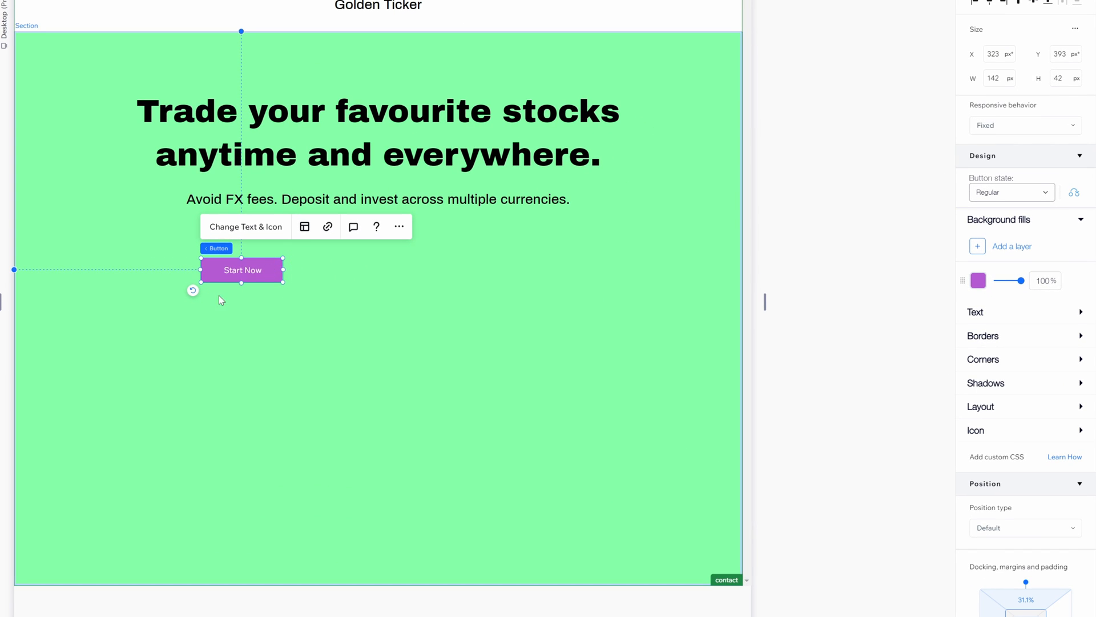
mouse_move(1011, 362)
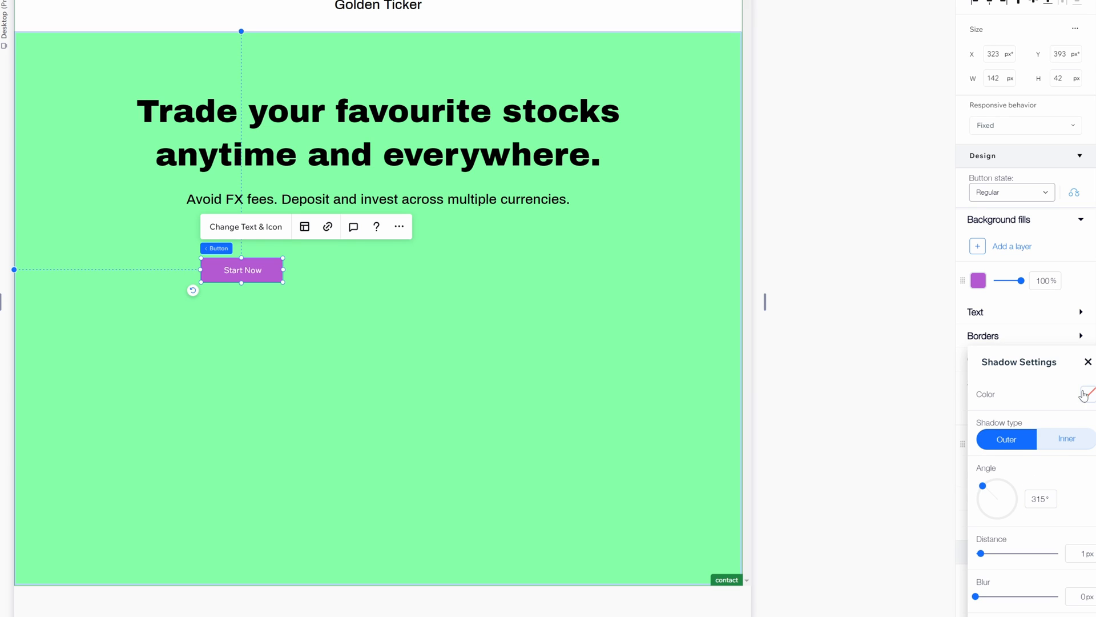
left_click_drag(983, 486, 1011, 512)
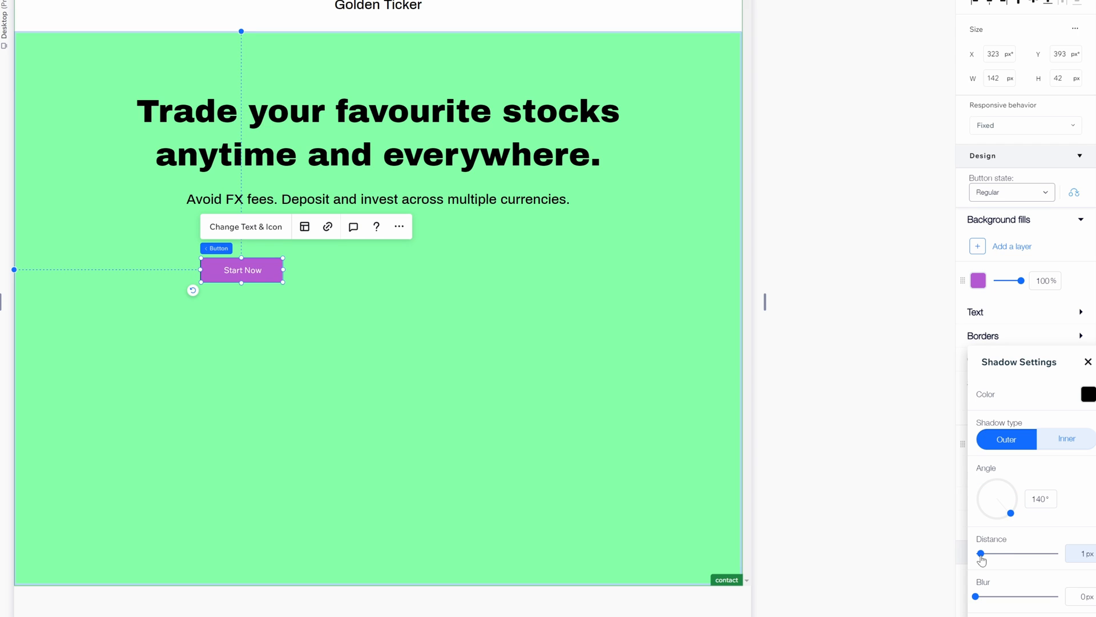
left_click_drag(981, 553, 1025, 552)
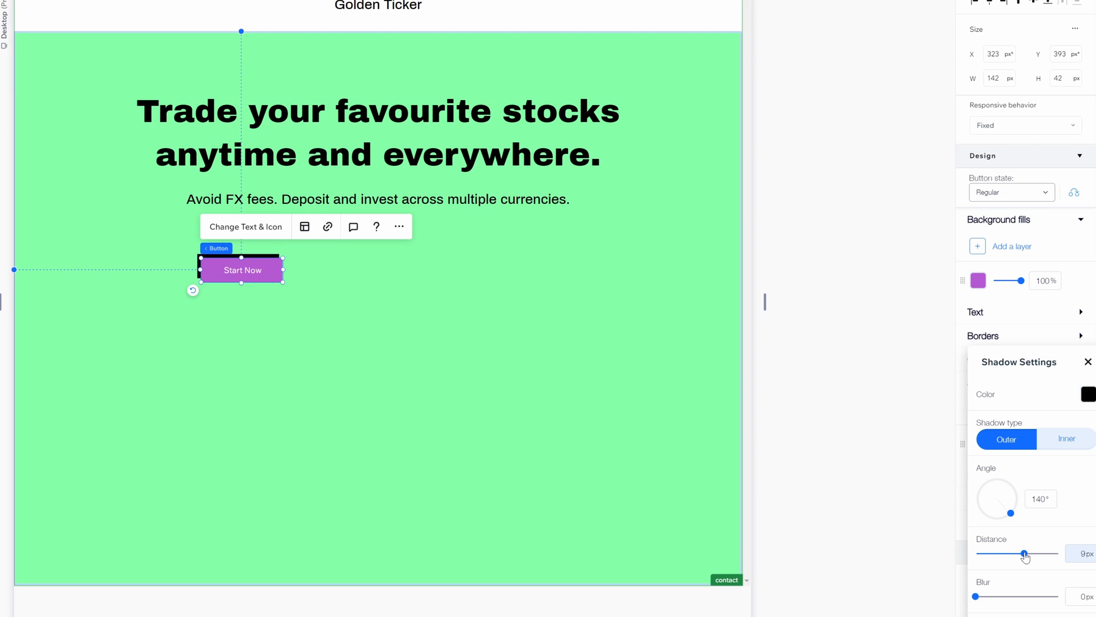
left_click_drag(1010, 511, 1007, 481)
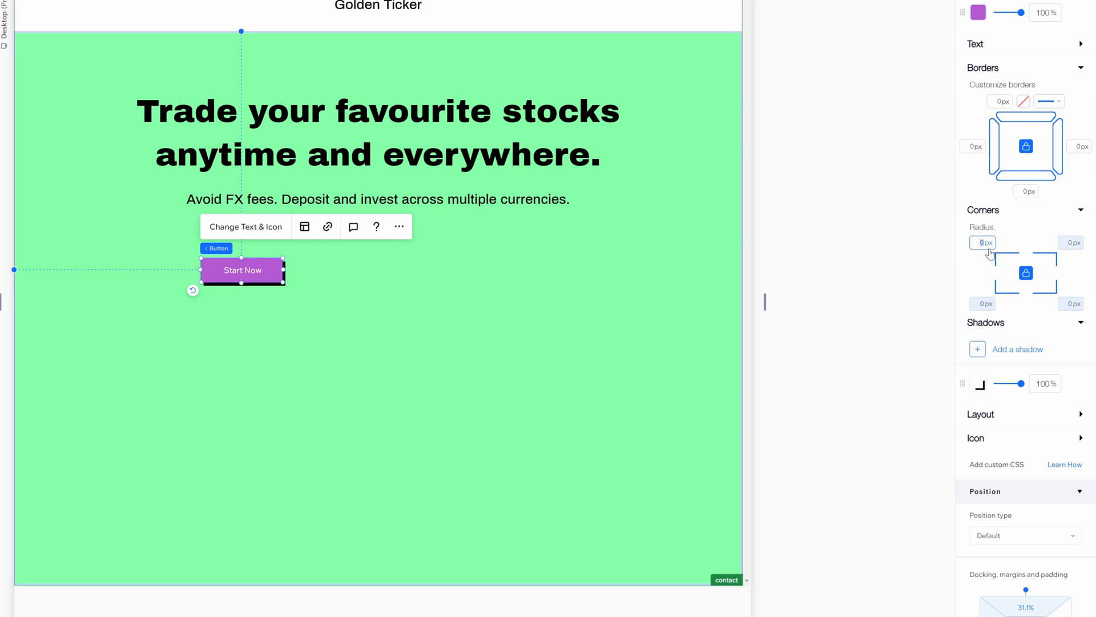
type("6")
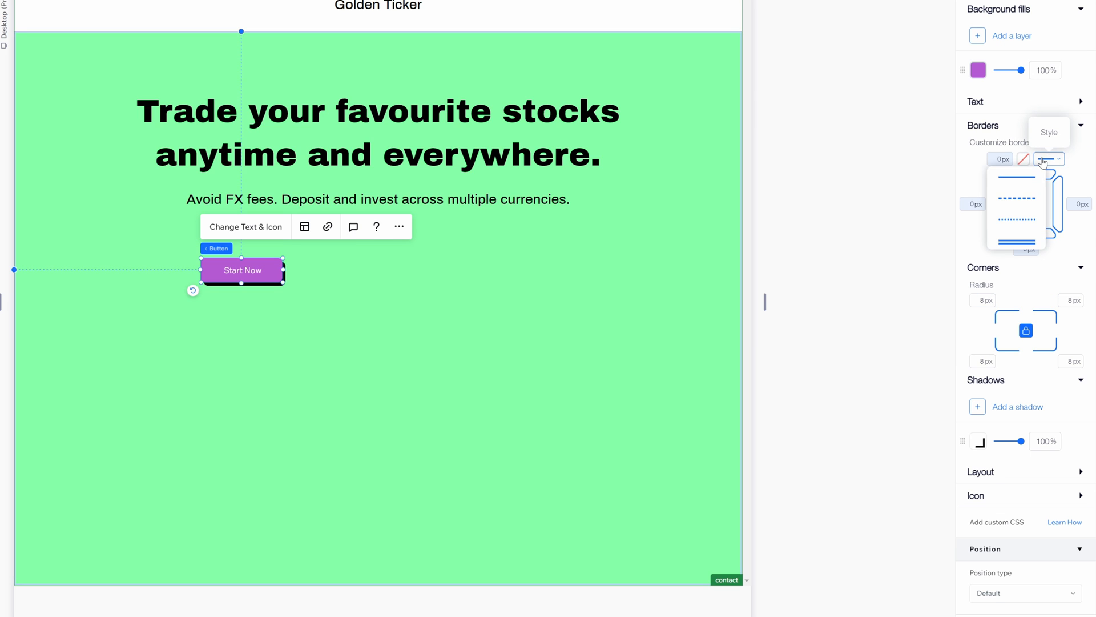
Step: Set the button's border to a thin solid black line
left_click(1023, 160)
type("2")
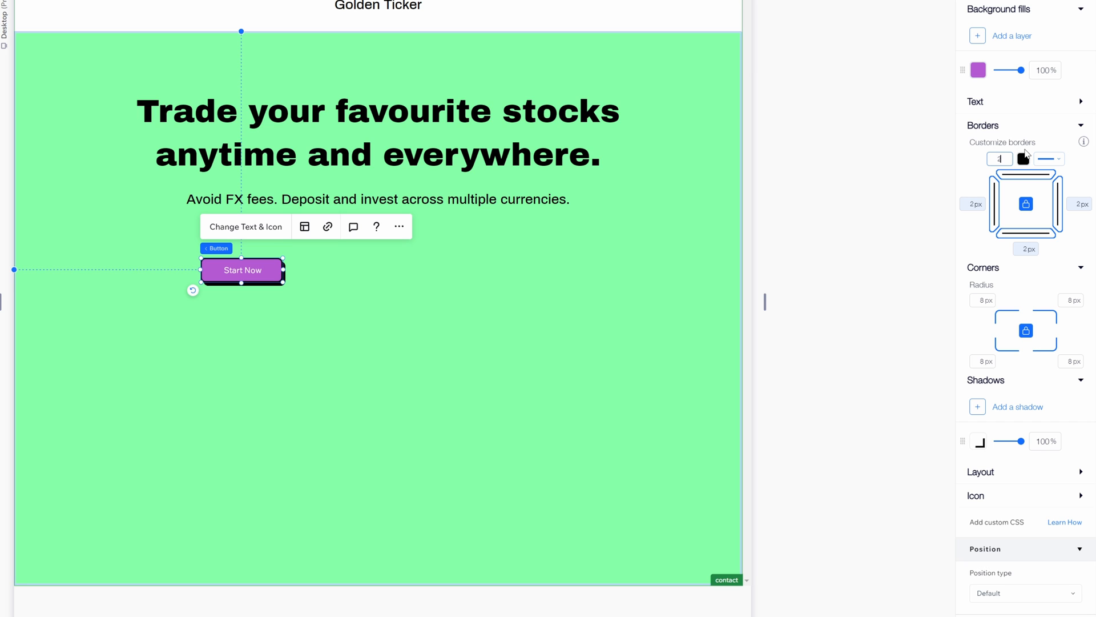
left_click(244, 226)
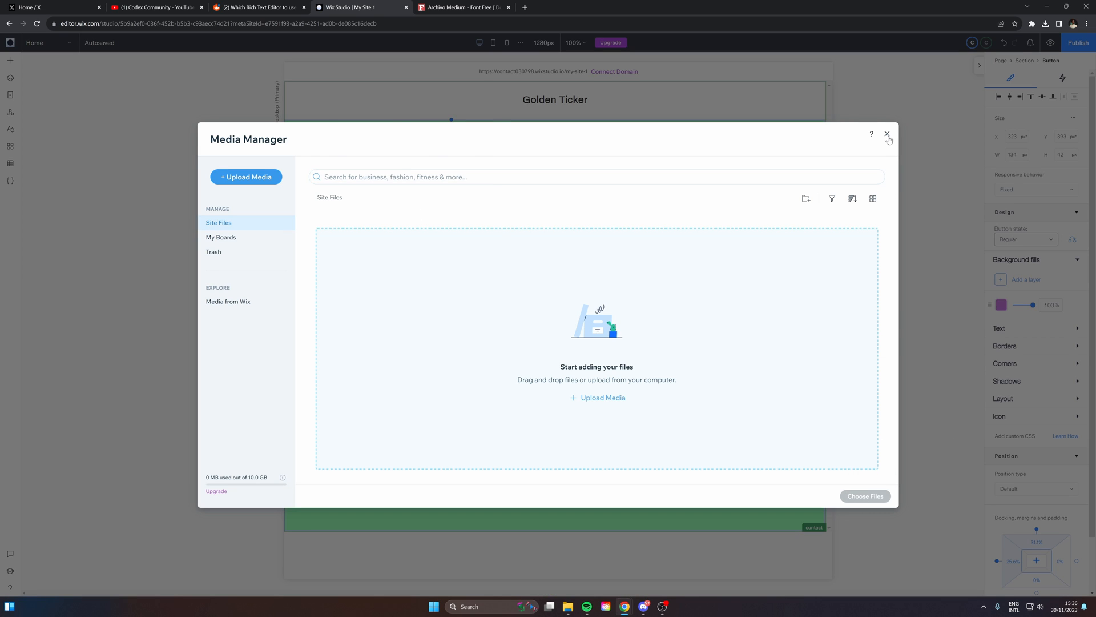
Step: Close the Media Manager and switch to Flaticon's company logo search results
left_click(888, 133)
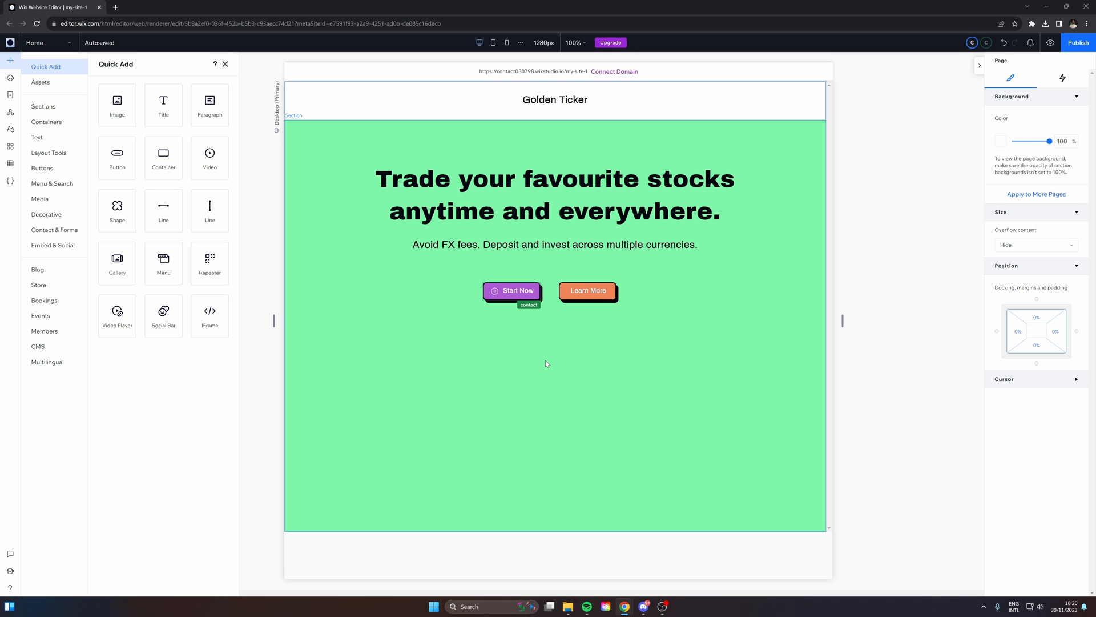
mouse_move(682, 301)
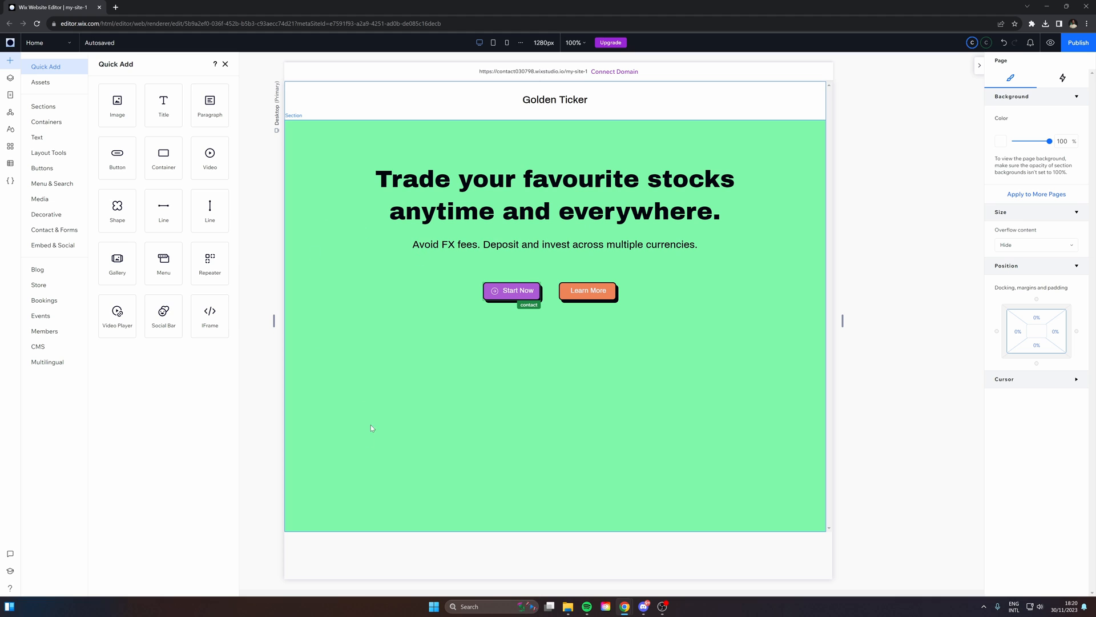
left_click(260, 7)
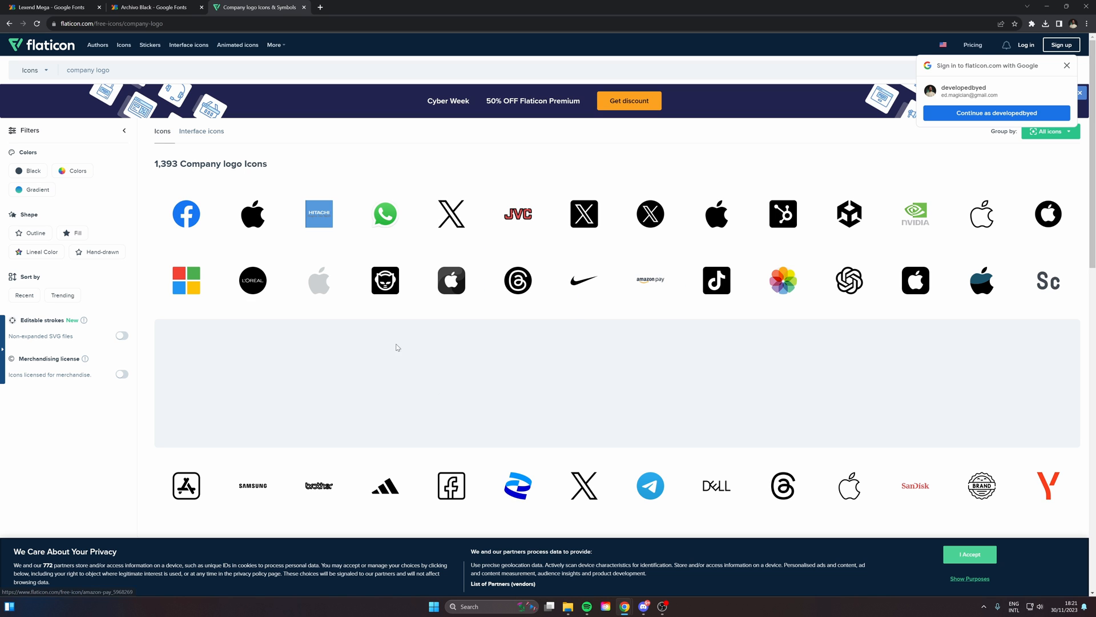
Step: Give the Apple logo a fully opaque purple fill and a hard, offset black shadow with 0 blur
left_click(52, 7)
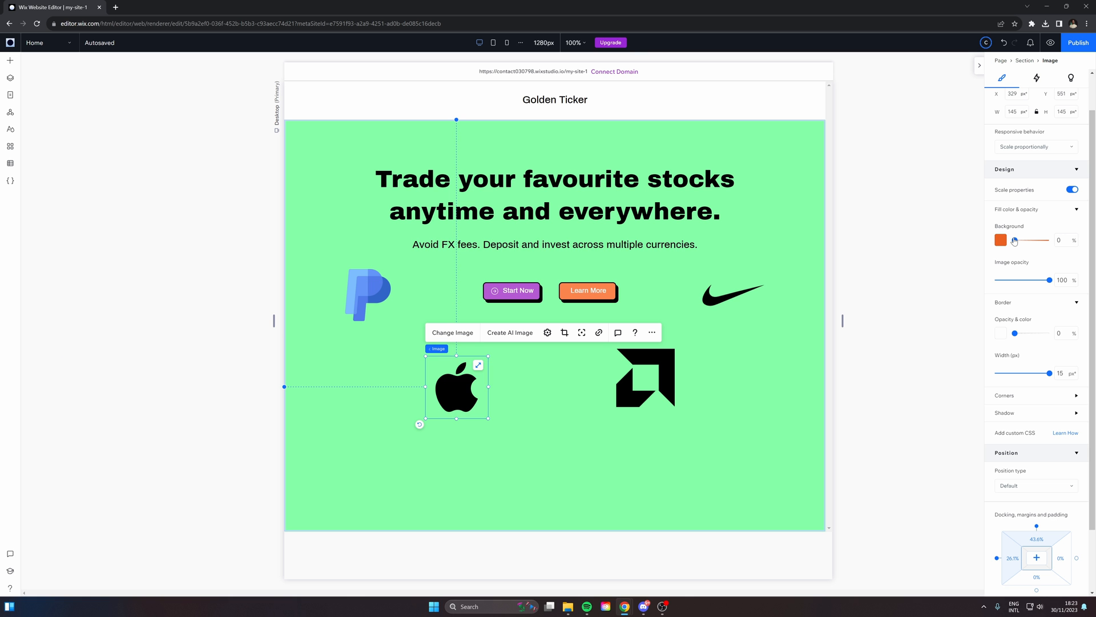
left_click_drag(1014, 239, 1045, 240)
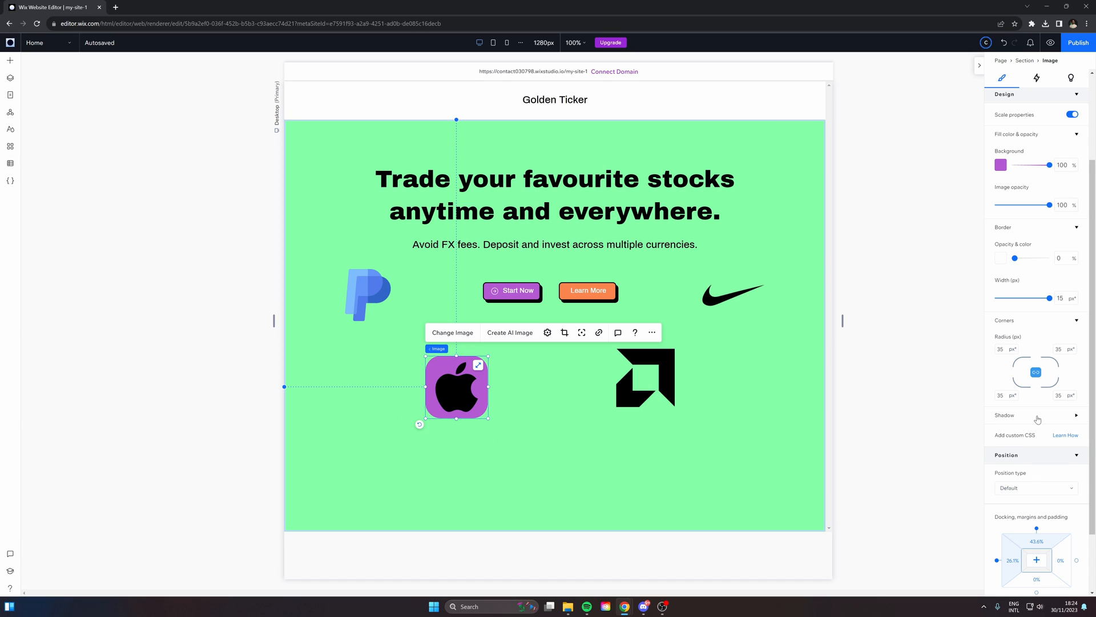
left_click(1074, 347)
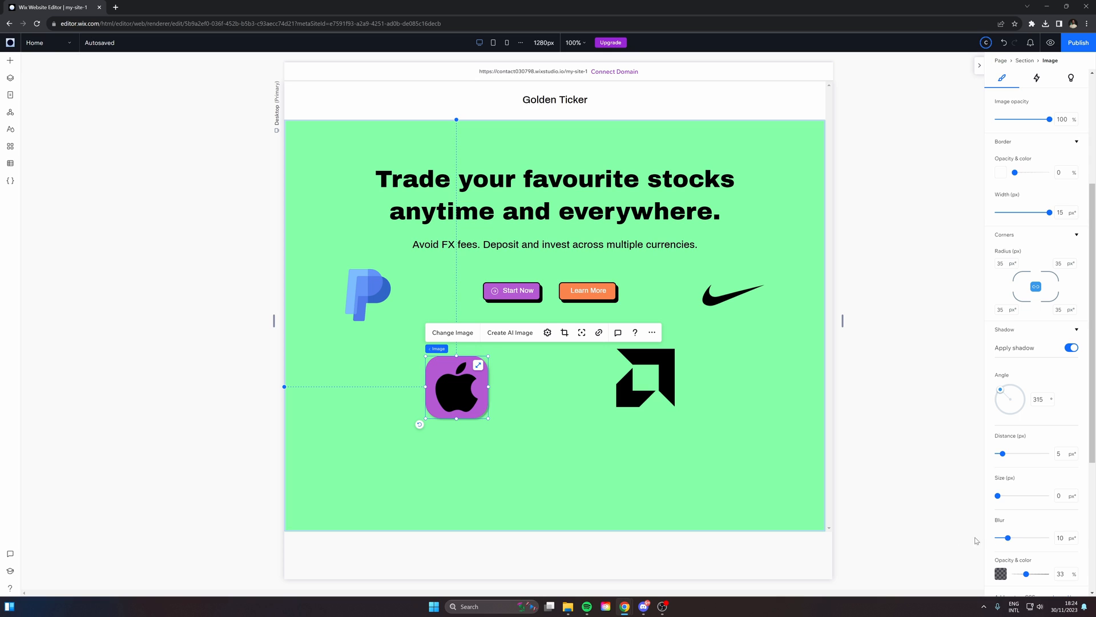
left_click_drag(1002, 453, 1013, 454)
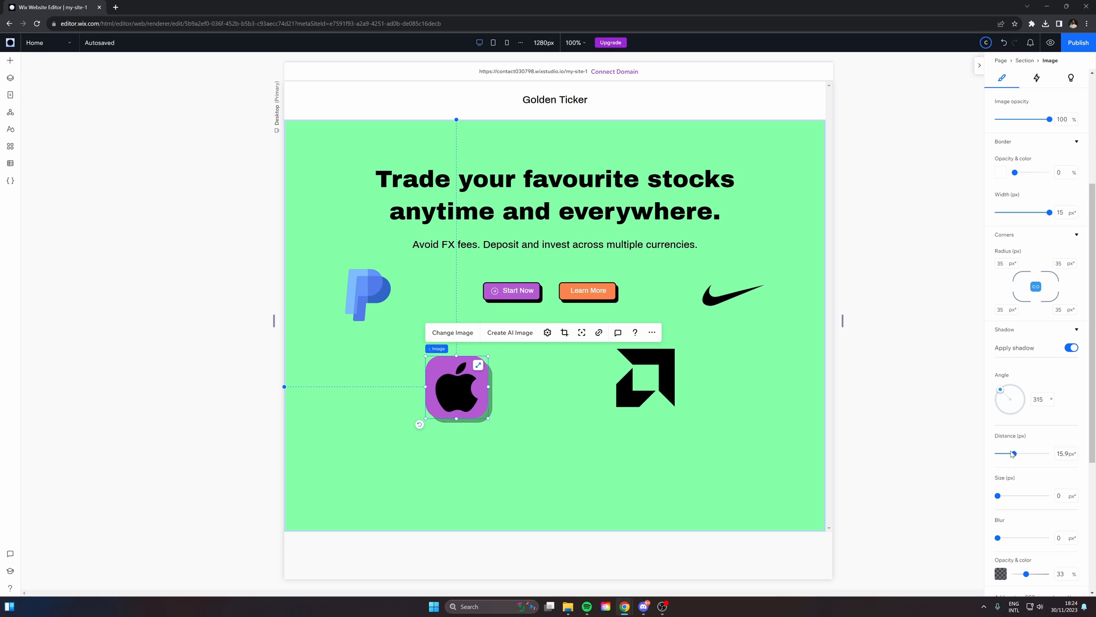
left_click_drag(1014, 453, 1011, 453)
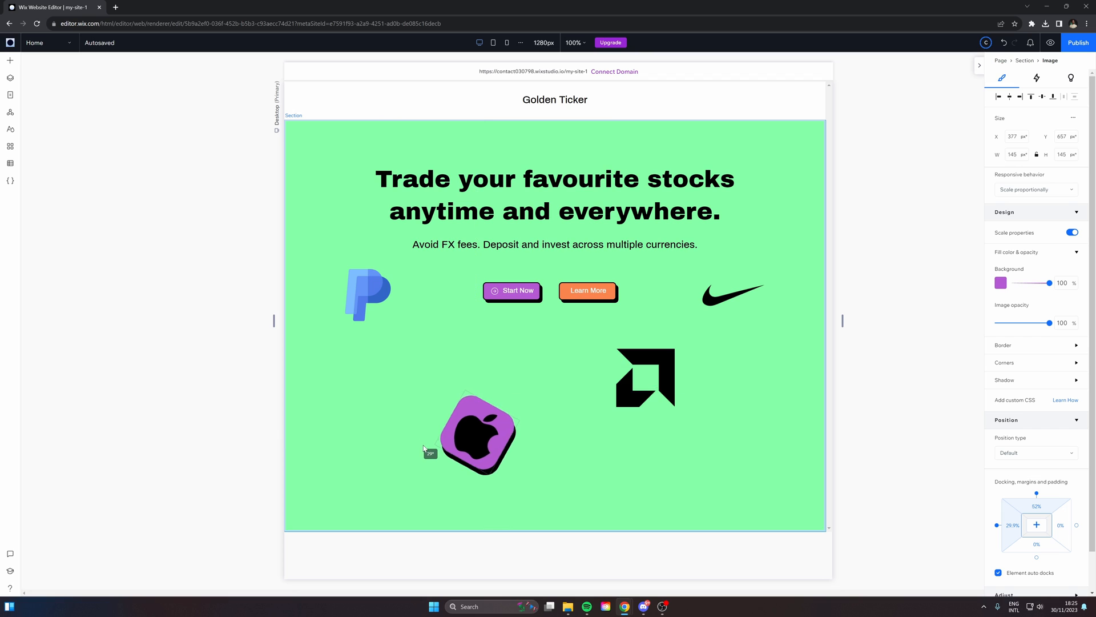
Step: Move the Apple tile up left of the subheading and copy the Nike tile's element design
left_click(477, 431)
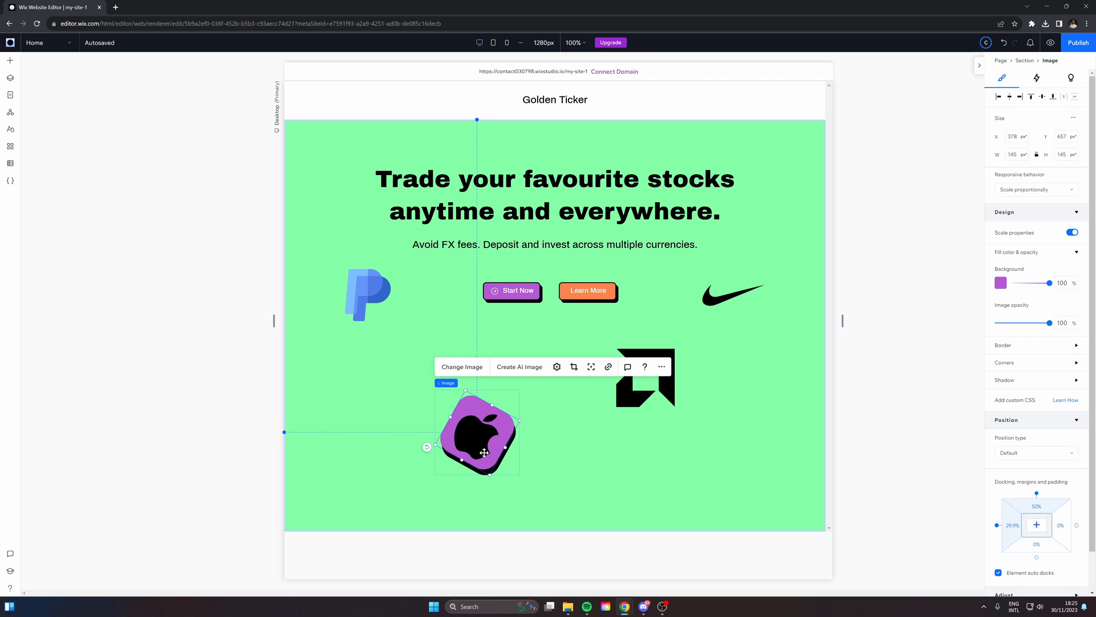
left_click_drag(477, 430, 343, 210)
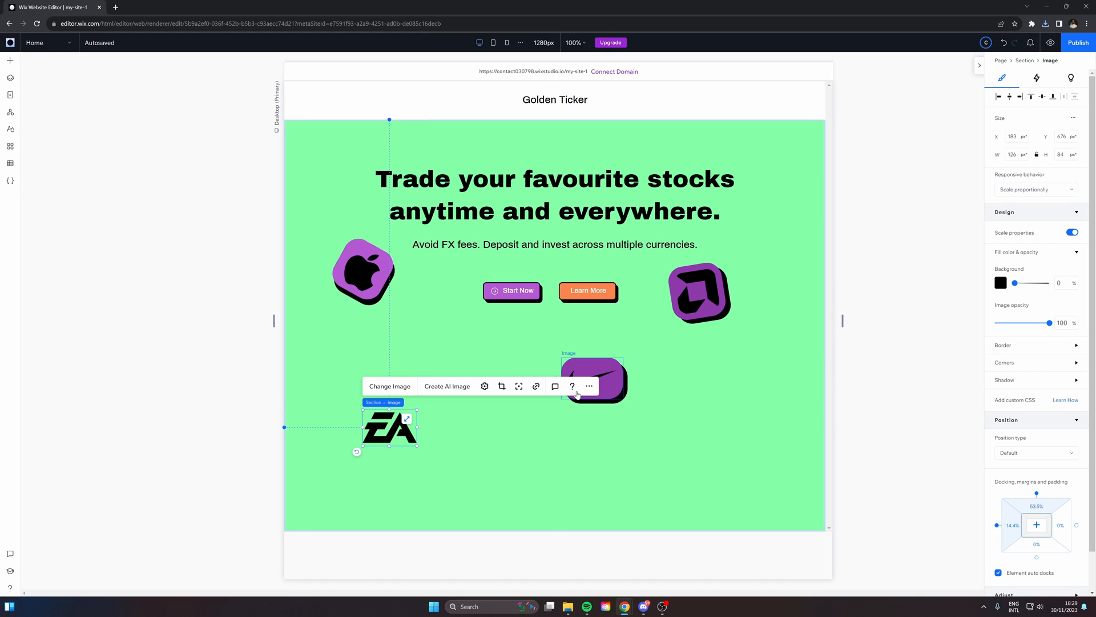
right_click(593, 382)
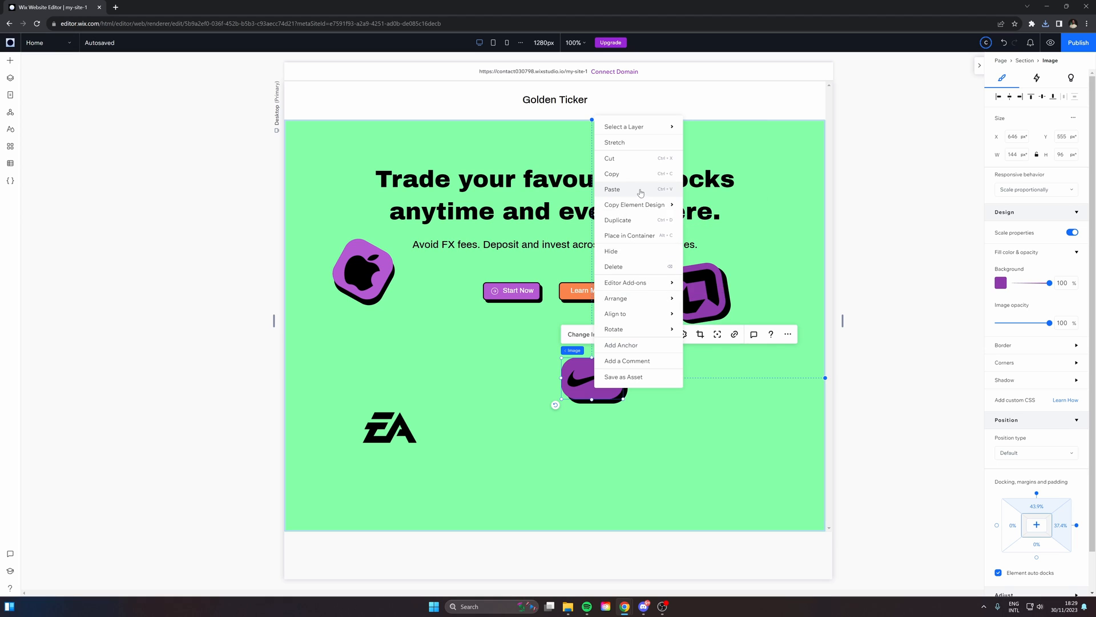
mouse_move(634, 205)
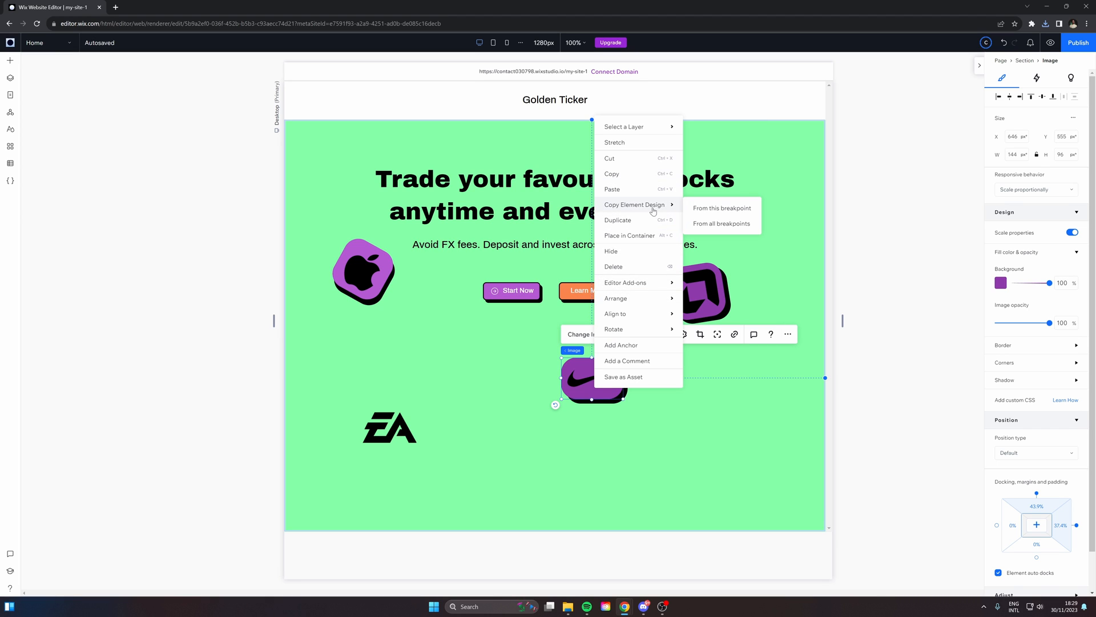
mouse_move(720, 223)
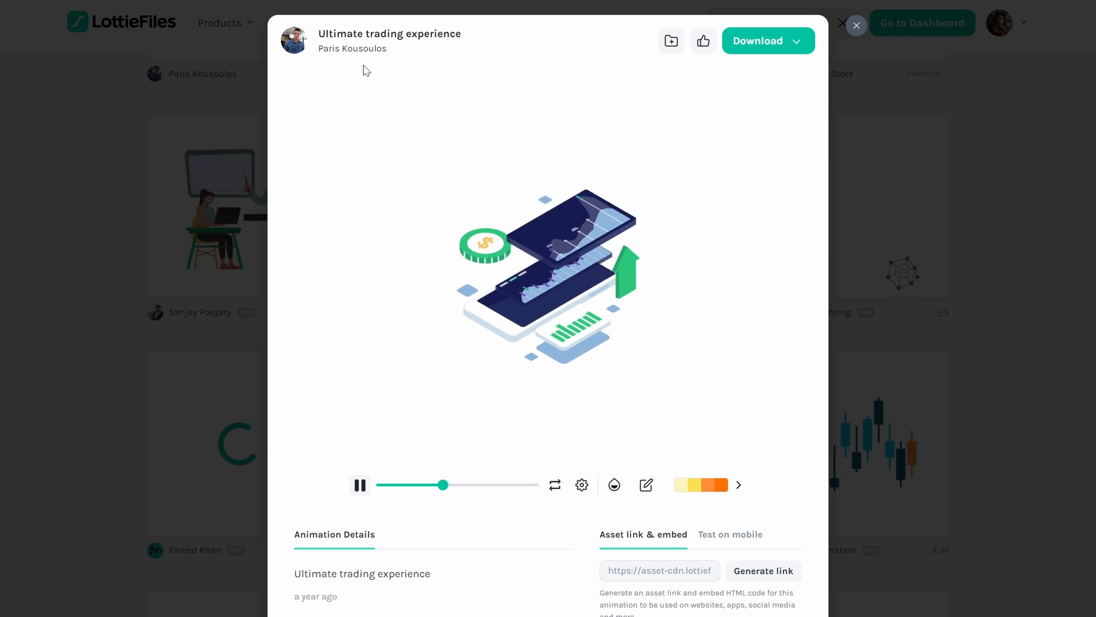
mouse_move(800, 122)
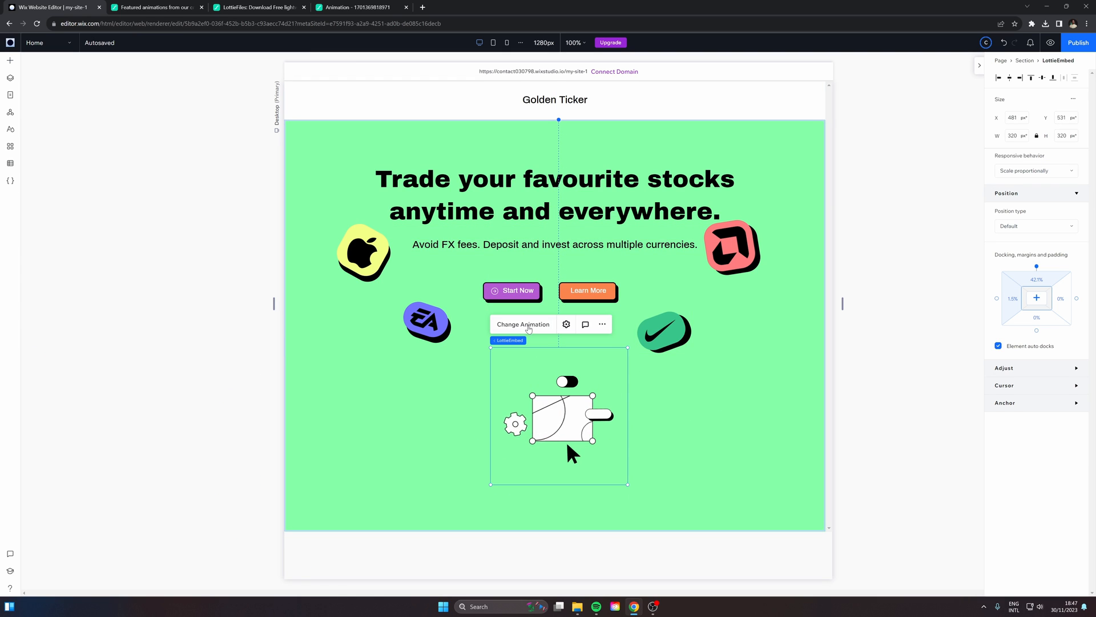
Step: Link the trading-phone animation in Lottie Settings, preview it and close the panel
left_click(566, 323)
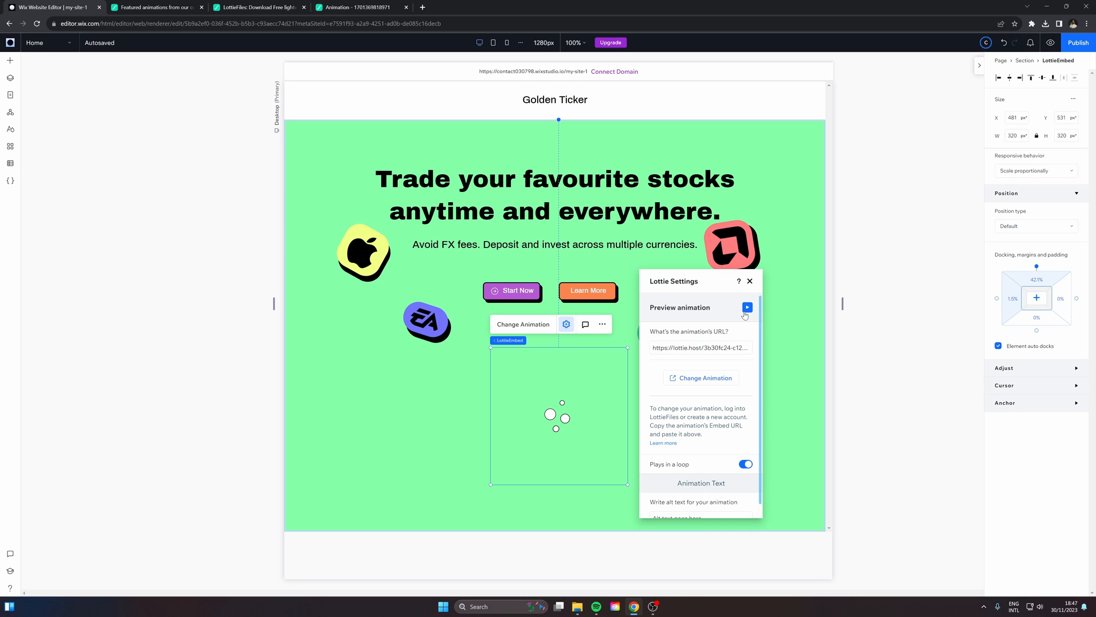
left_click(747, 307)
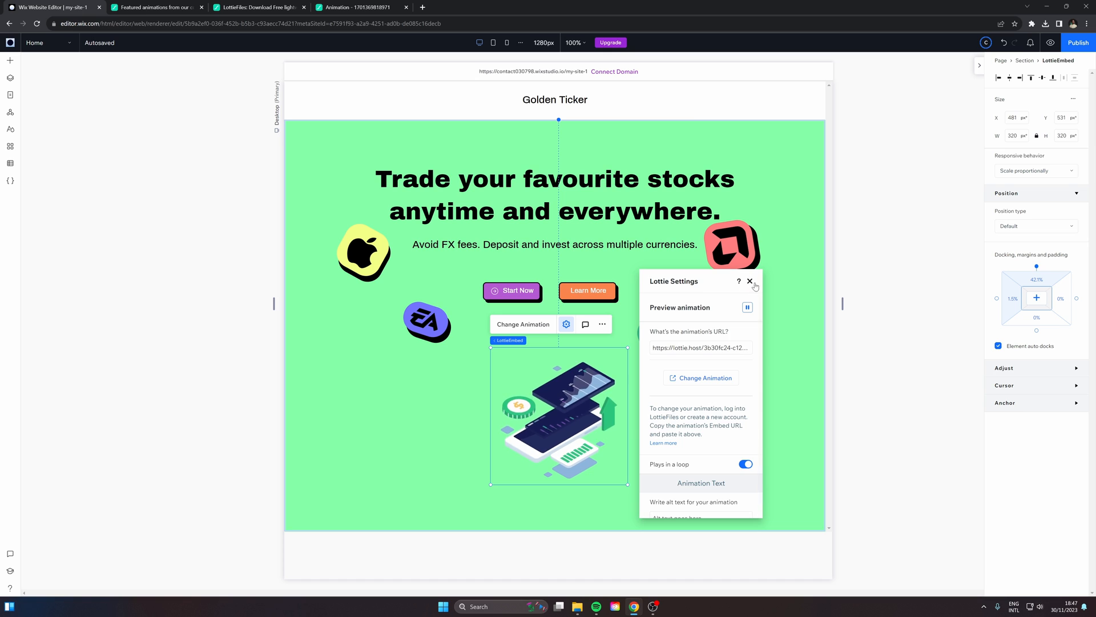
left_click(749, 281)
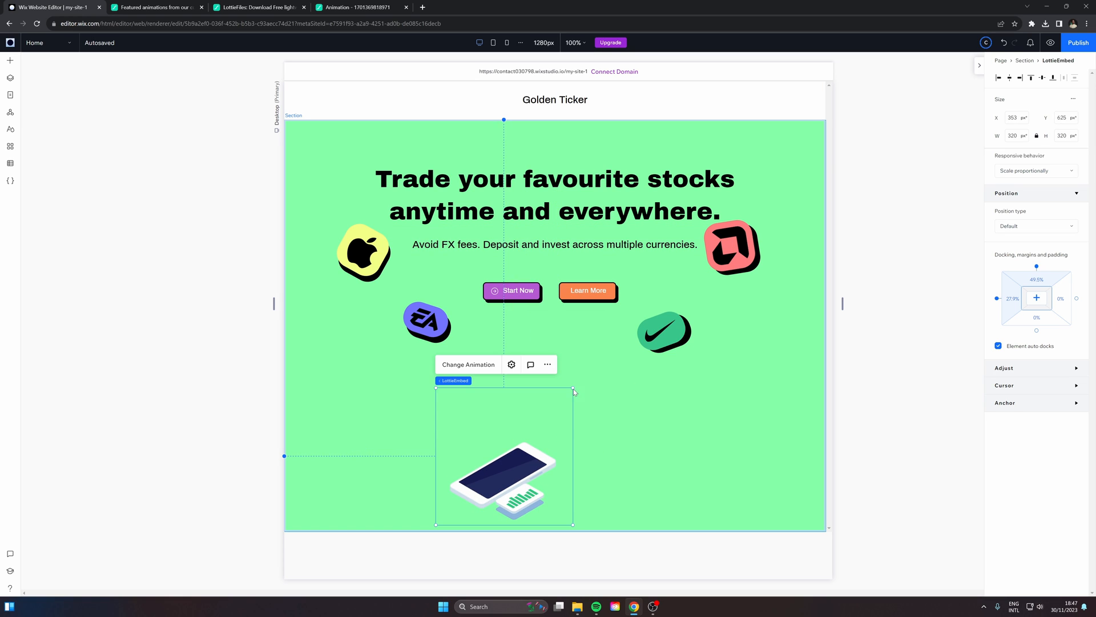